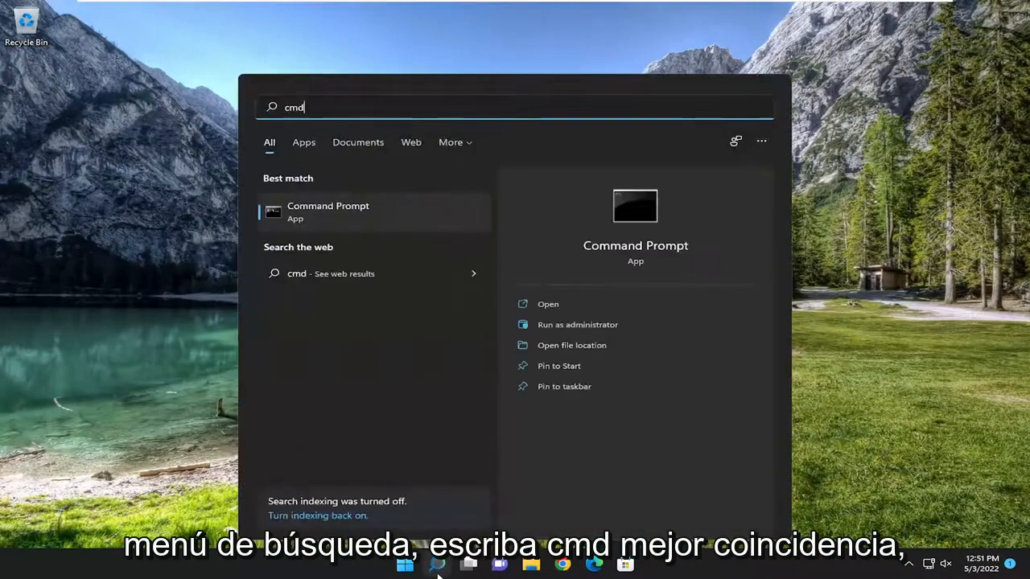
mouse_move(327, 225)
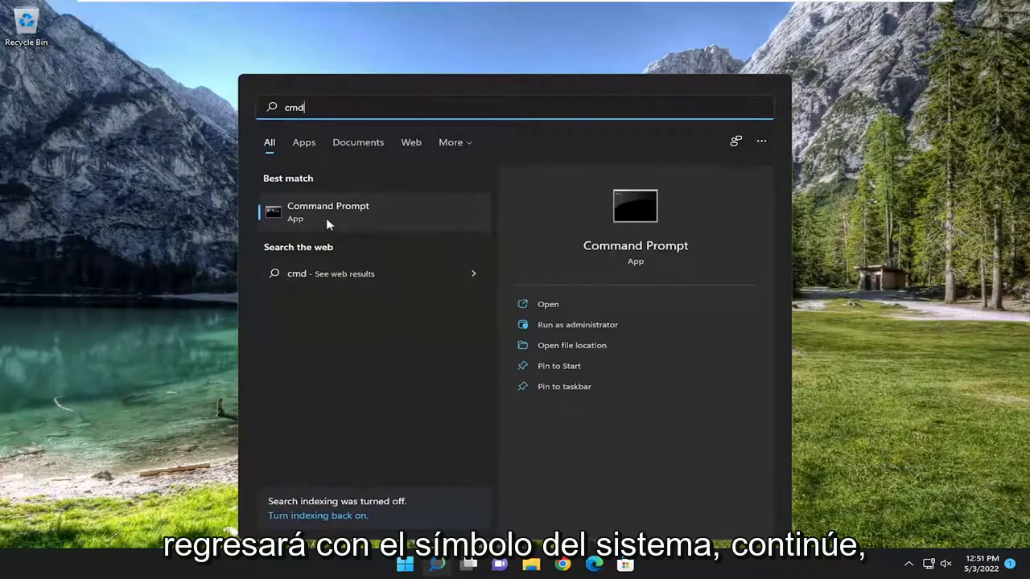
Launch Command Prompt as administrator from search results and approve the User Account Control prompt.
right_click(328, 209)
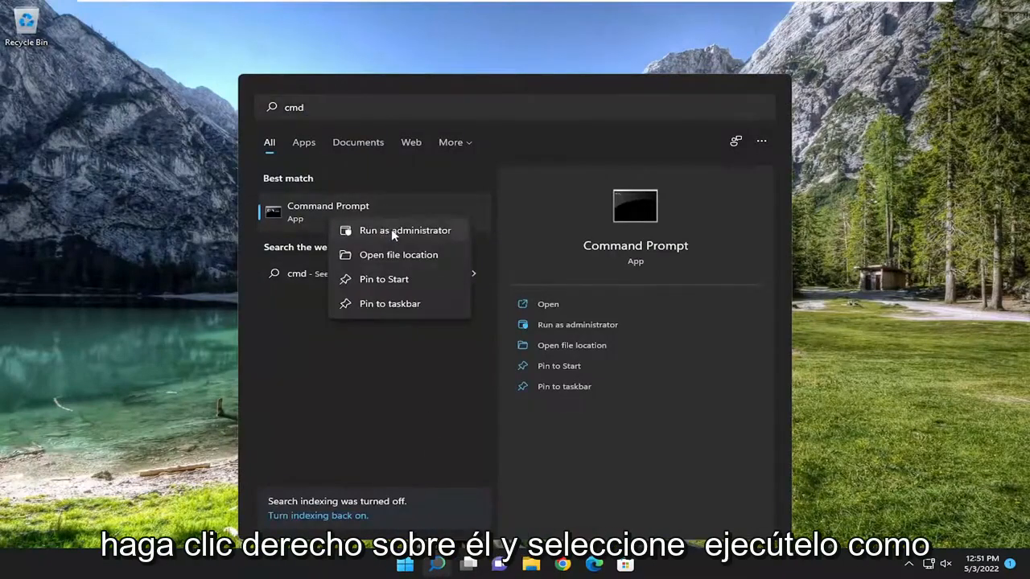
click(405, 230)
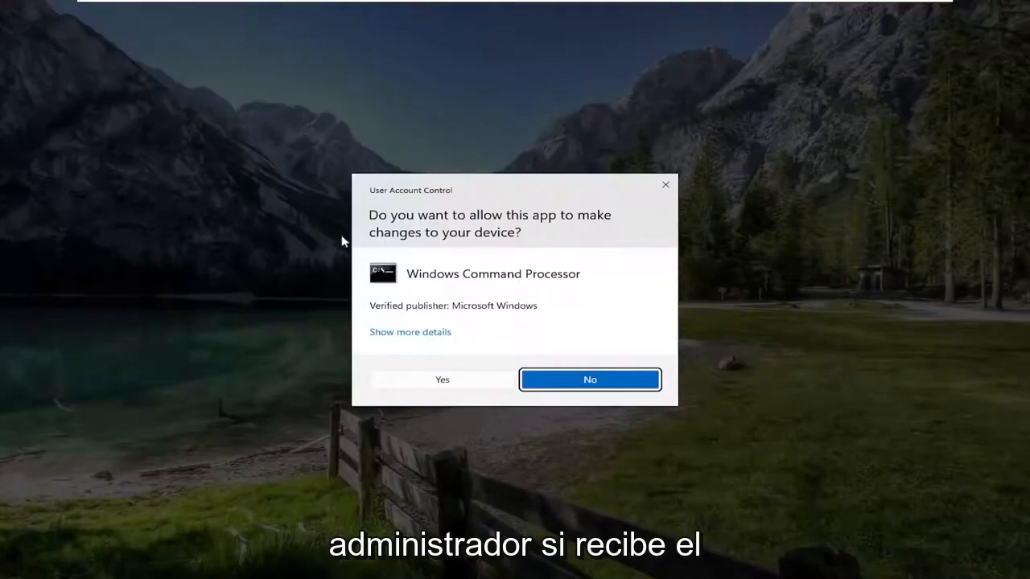
mouse_move(441, 391)
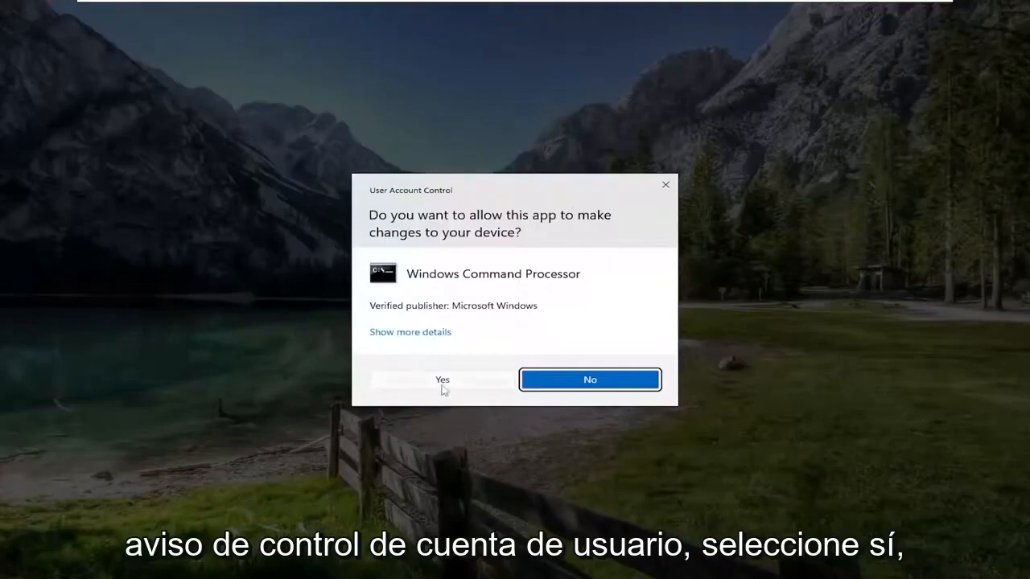
click(441, 380)
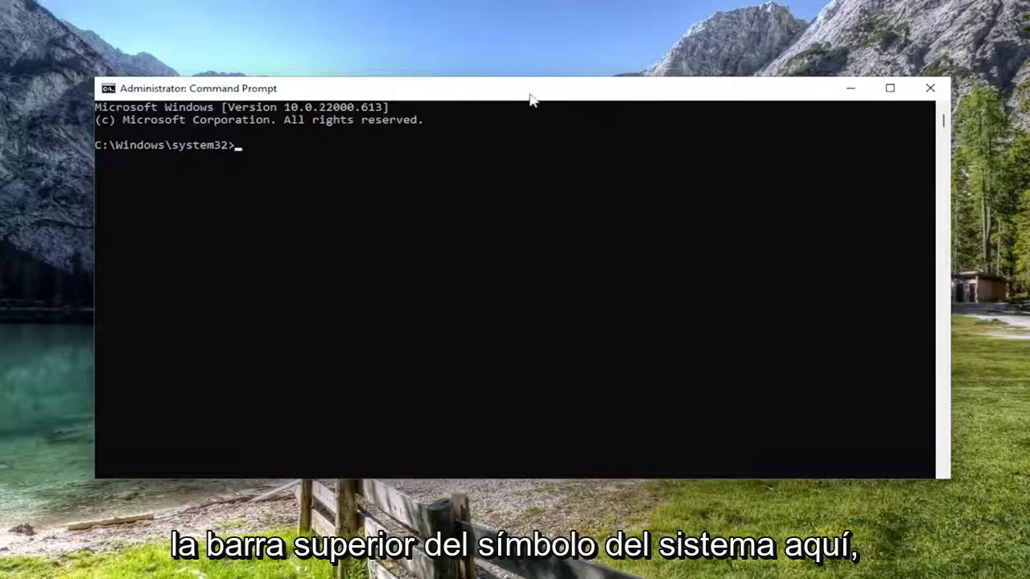
Paste the sfc /scannow command at the prompt via the console's Edit menu.
right_click(528, 88)
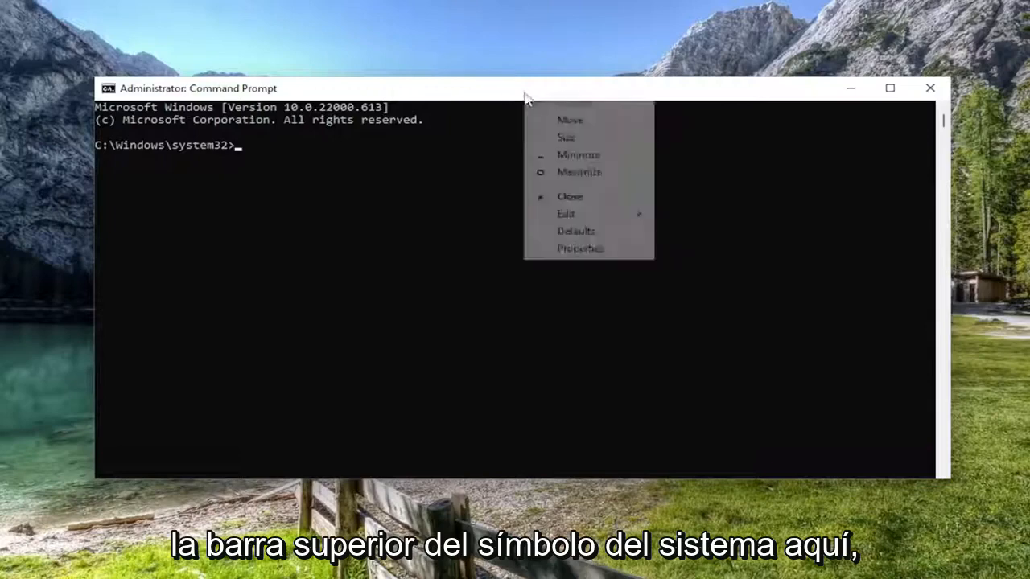
click(566, 212)
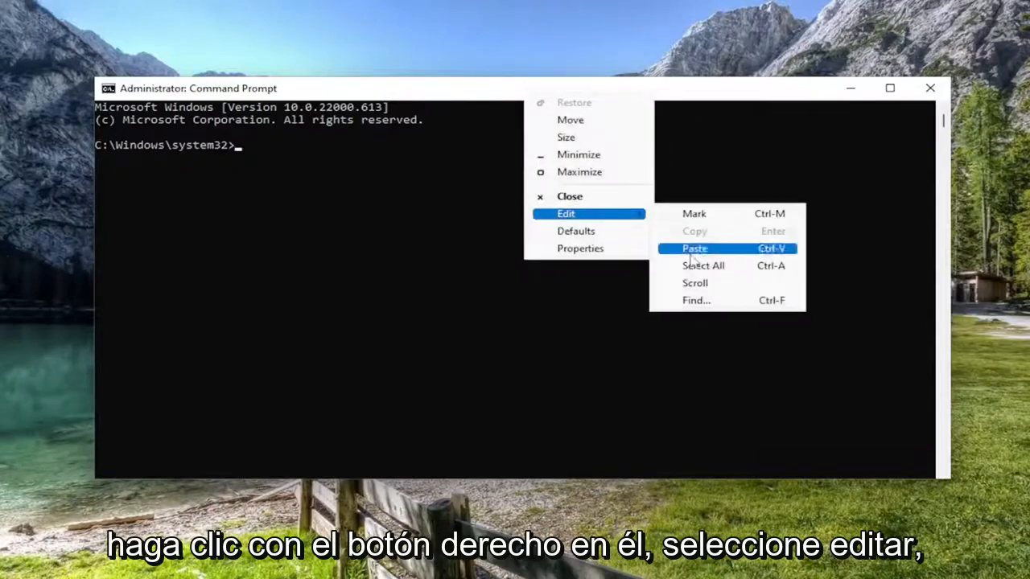
click(694, 248)
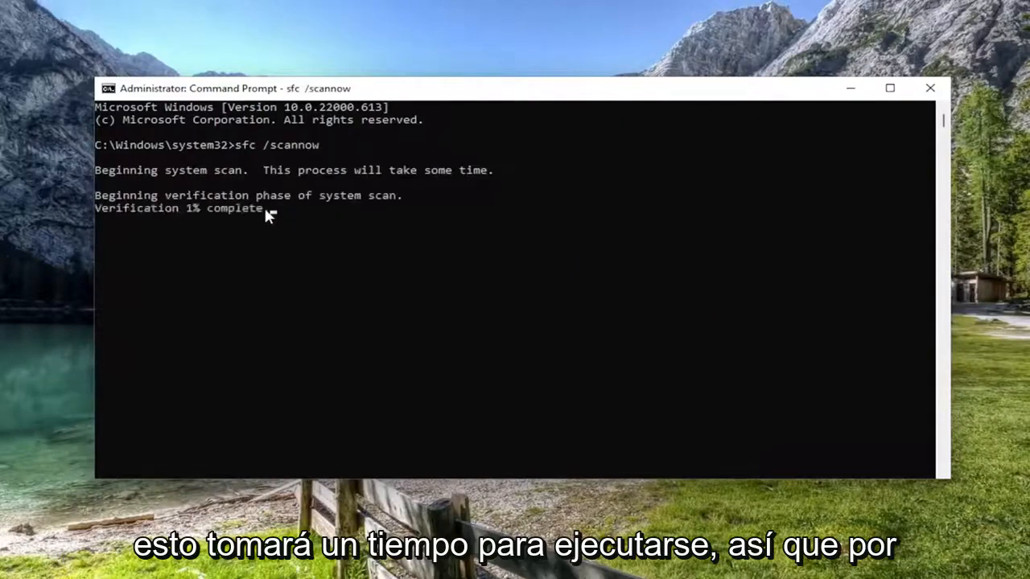
mouse_move(267, 246)
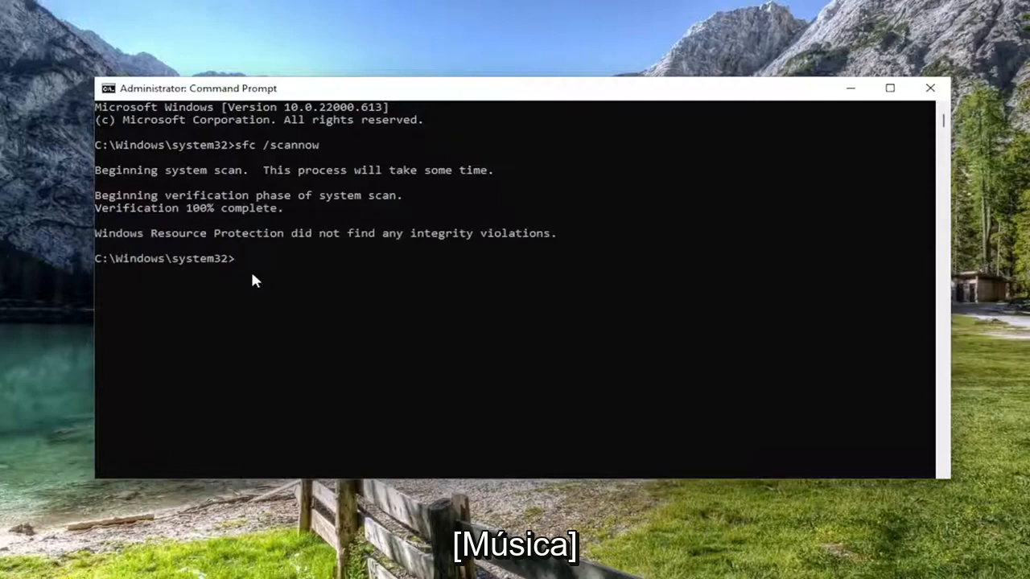
mouse_move(589, 241)
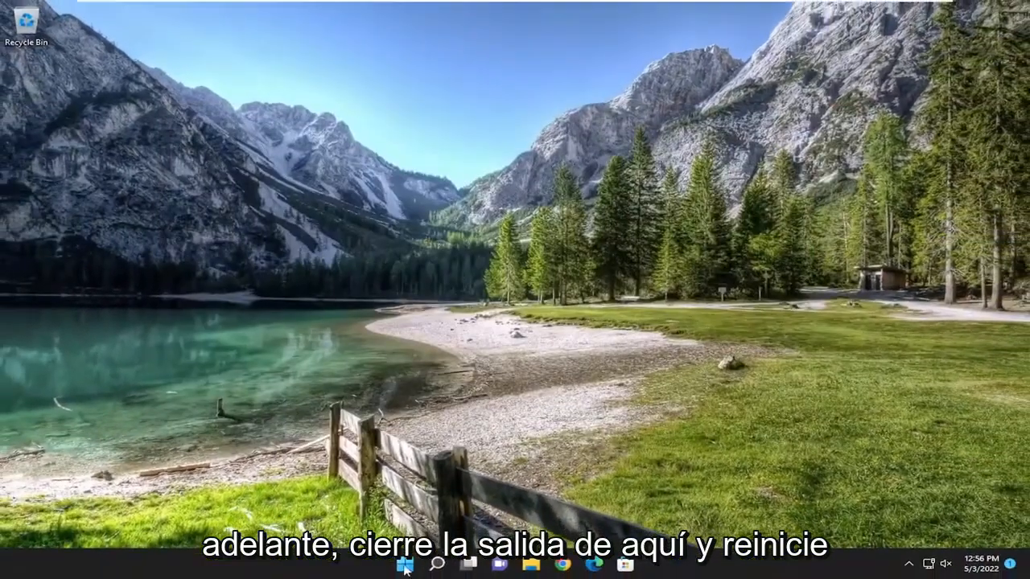
Show the Start button's power menu with sign out, sleep, shut down and restart.
right_click(405, 564)
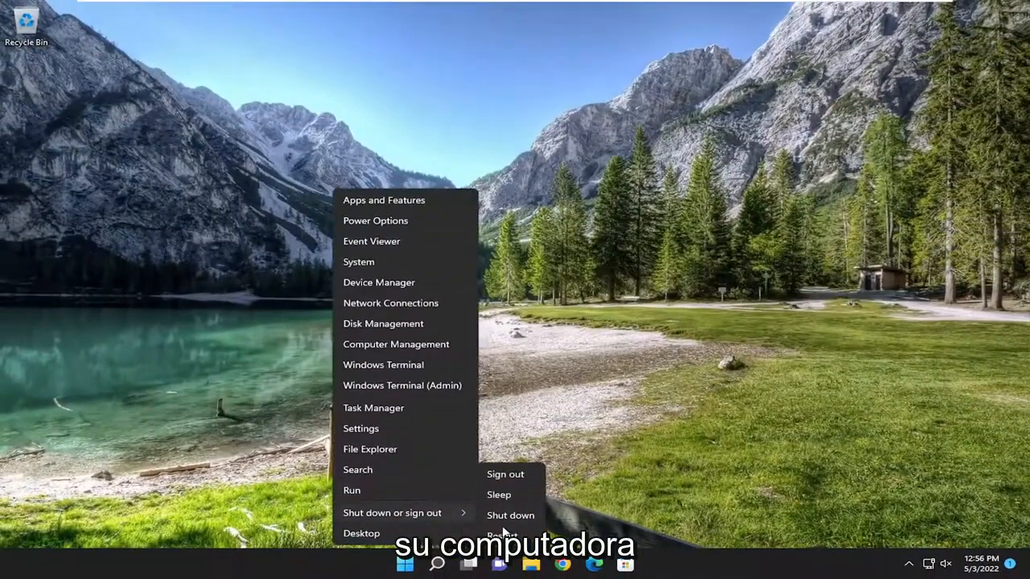